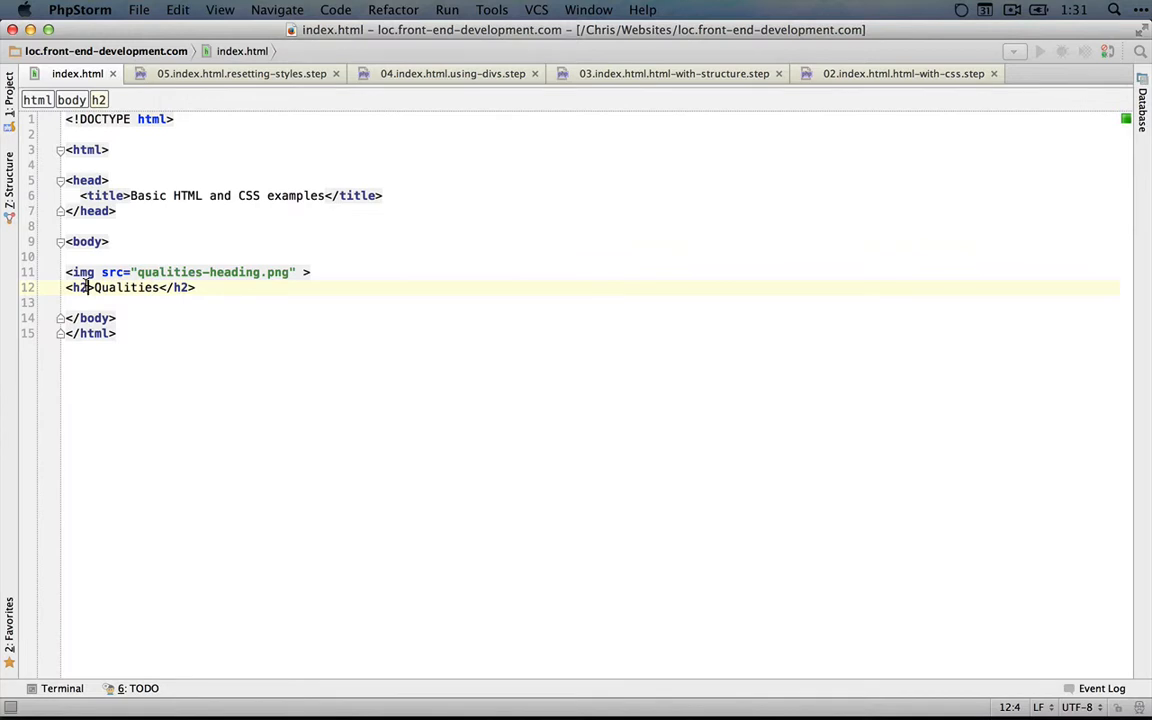
Step: Add a style attribute on the Qualities h2 with font-family: sans-serif
{"action": "type", "text": "style=\""}
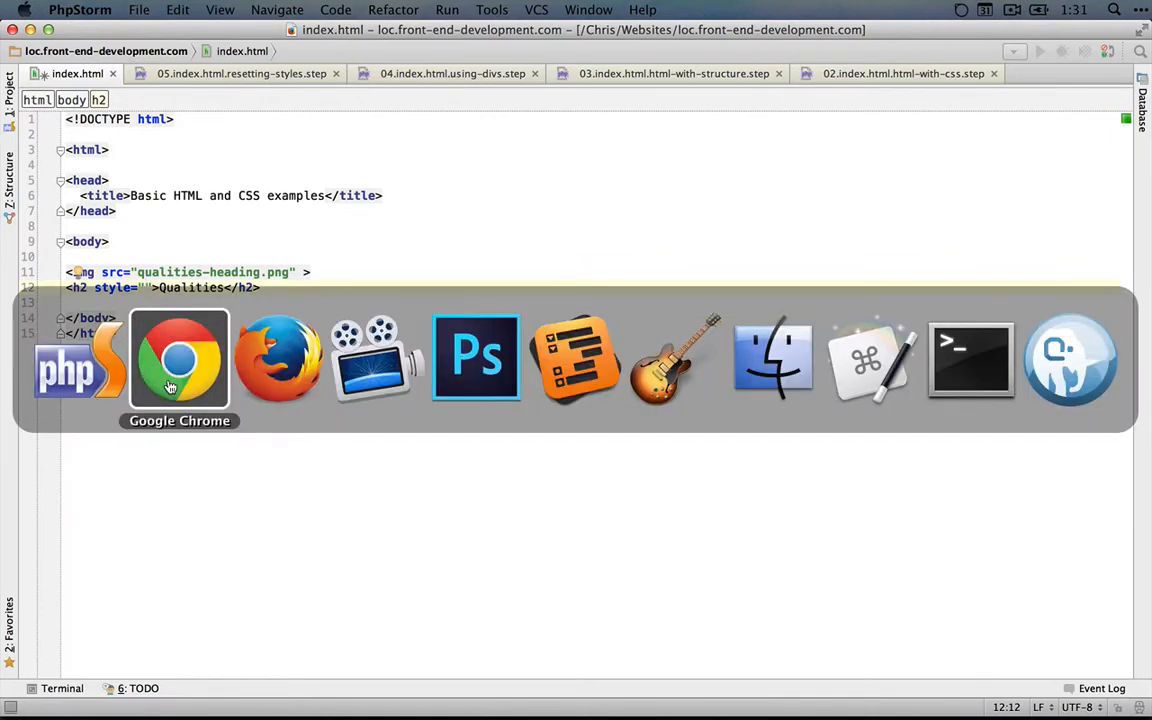
{"action": "left_click", "coordinate": [180, 358]}
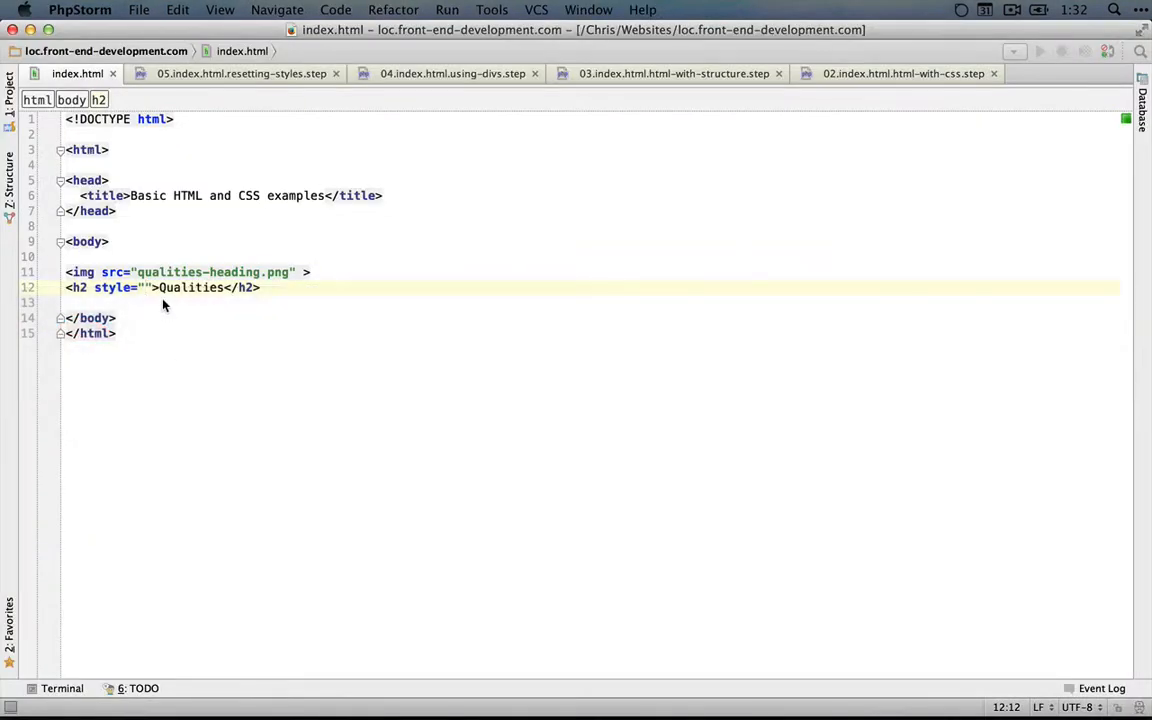
{"action": "type", "text": "font-family: sans-serif;"}
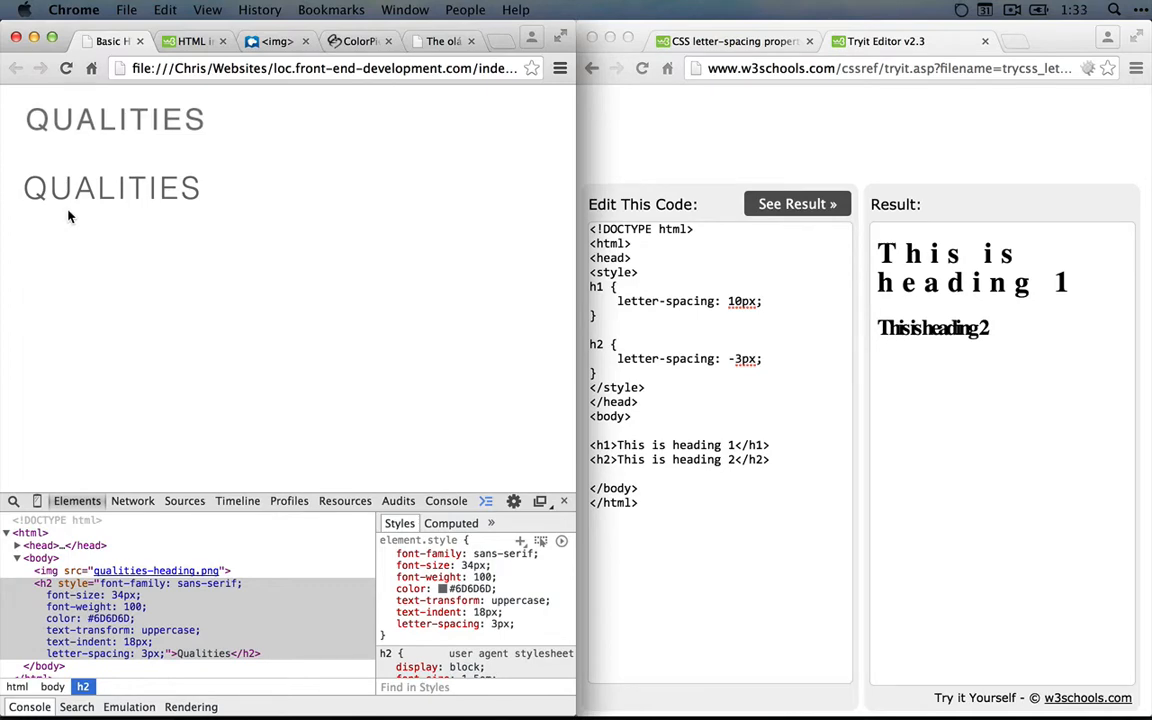
{"action": "mouse_move", "coordinate": [52, 216]}
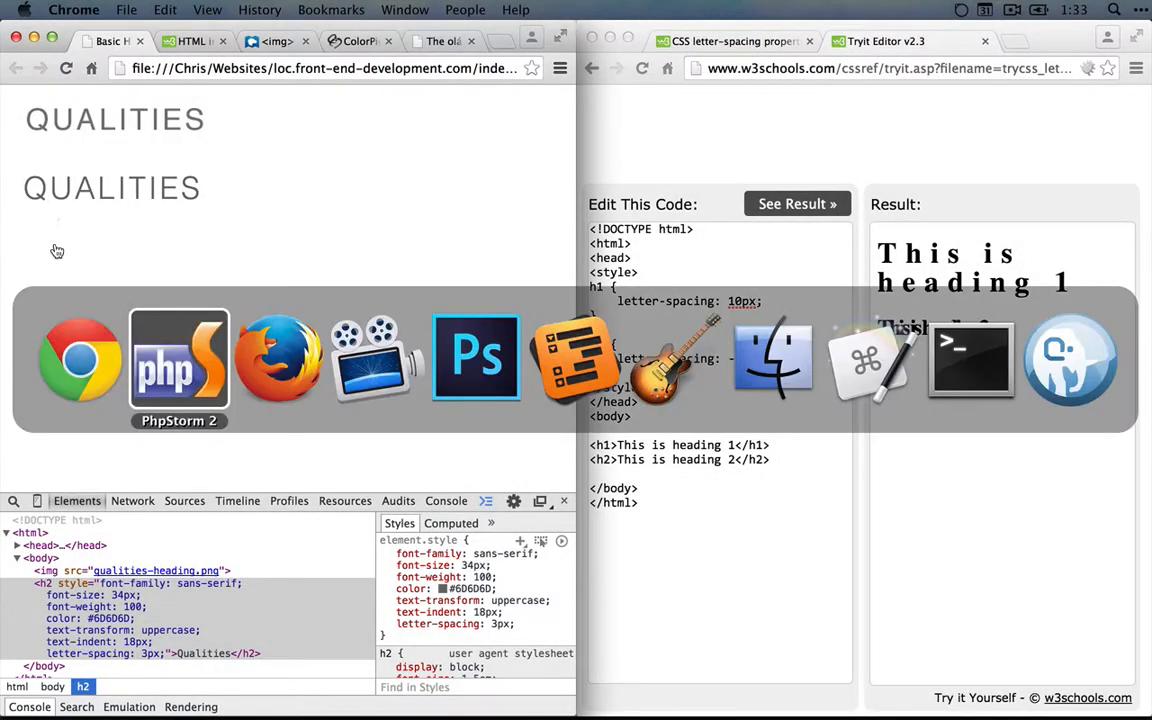
Step: Add 34px size, weight 100, #6D6D6D colour, uppercase, 18px indent and 3px letter-spacing to the h2 style
{"action": "left_click", "coordinate": [178, 356]}
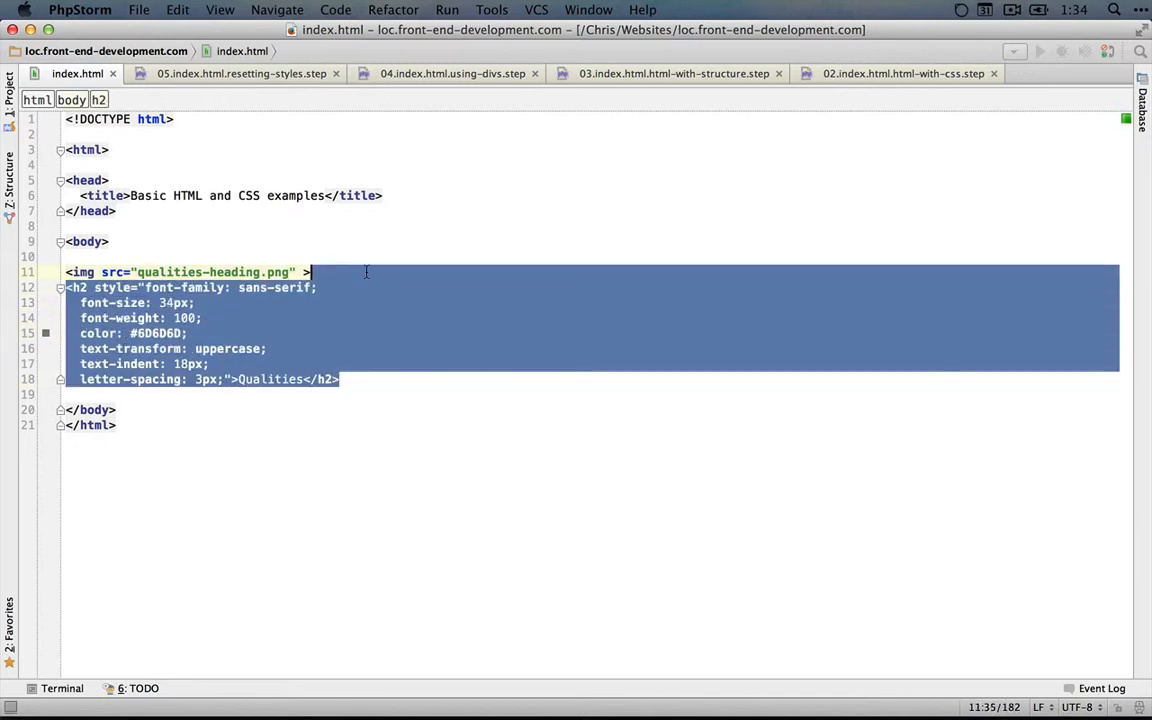
Step: Duplicate the styled Qualities h2 twice so three identical headings follow the image
{"action": "left_click", "coordinate": [366, 380]}
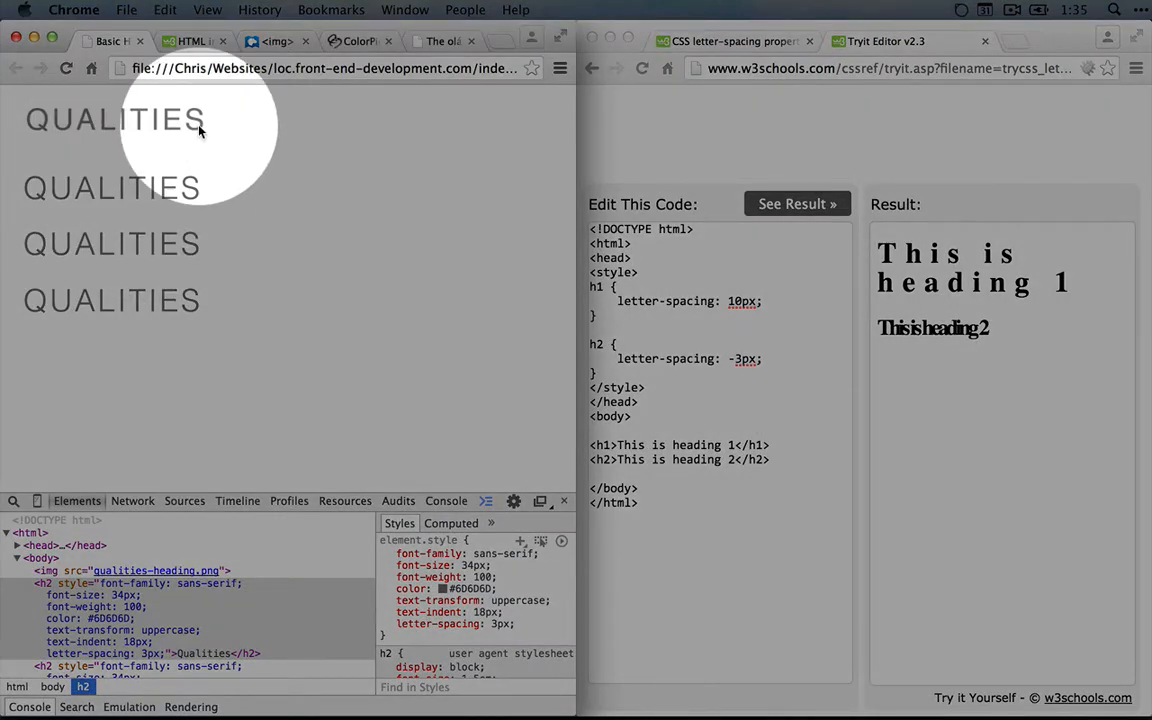
{"action": "mouse_move", "coordinate": [180, 184]}
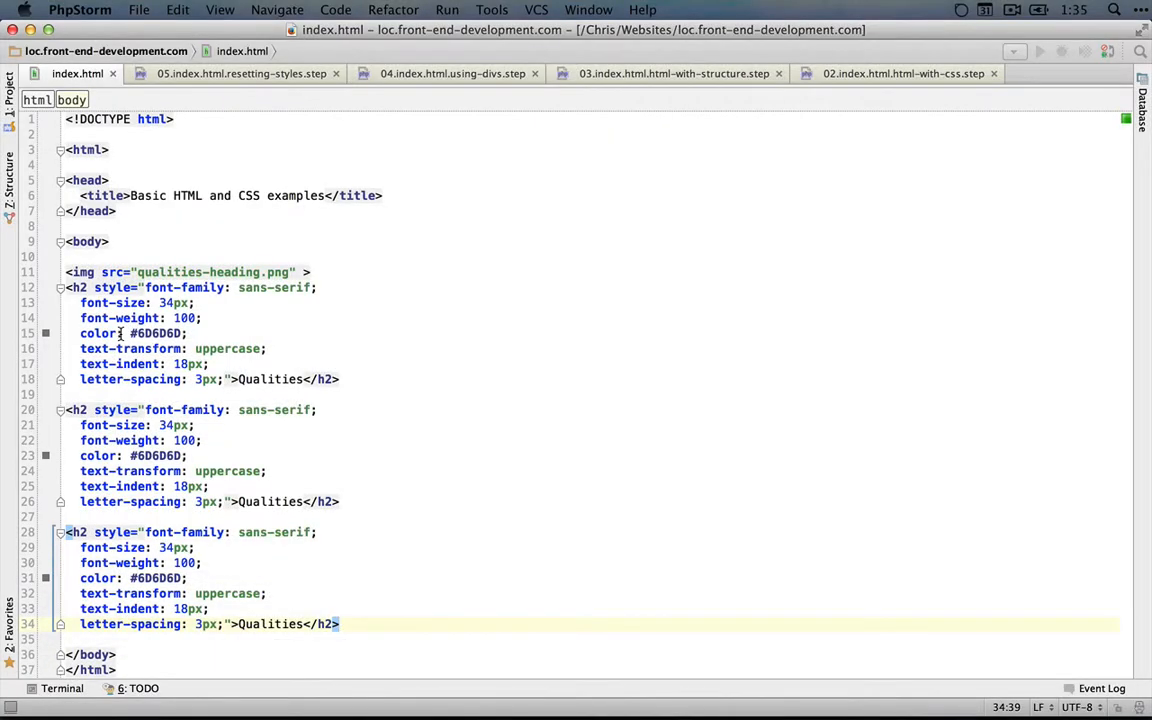
{"action": "left_click", "coordinate": [60, 294]}
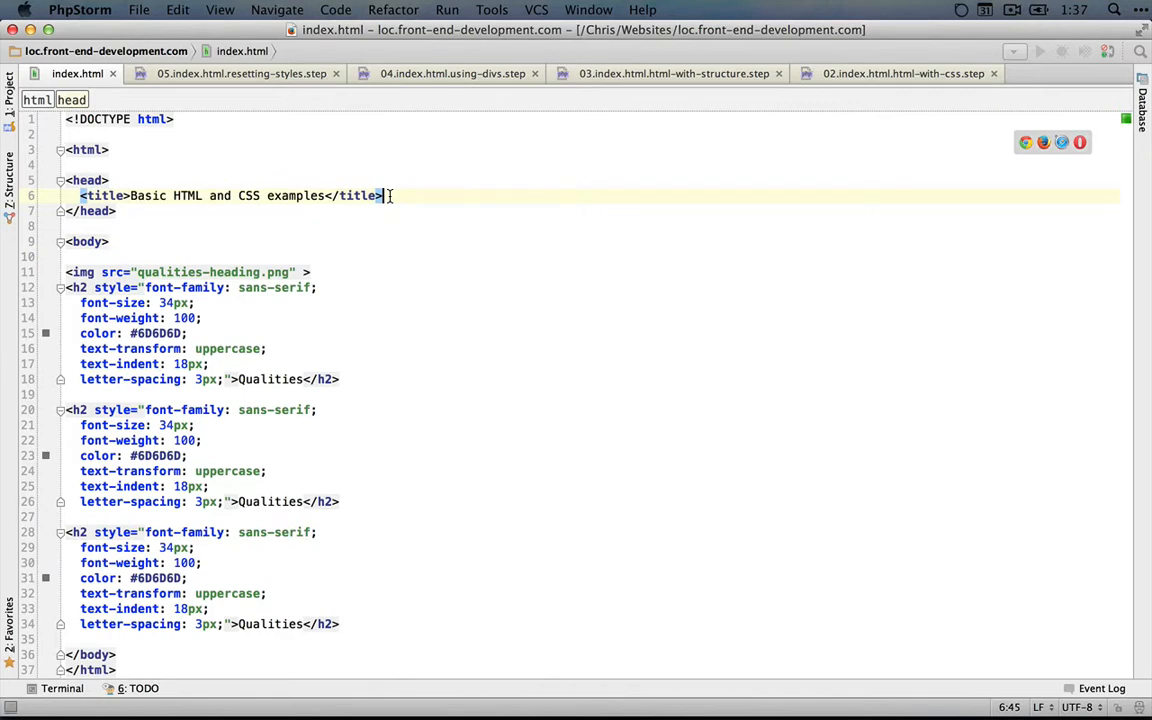
Step: Insert a <style></style> block after the title containing an empty h2 { } rule
{"action": "type", "text": "<"}
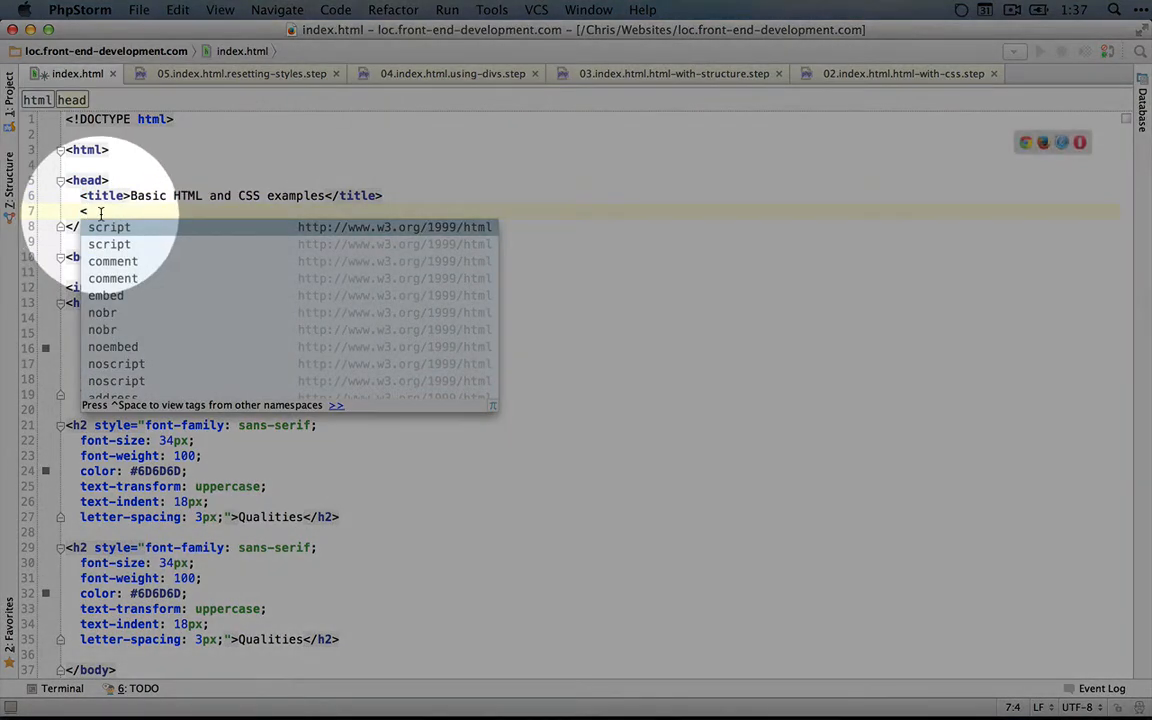
{"action": "type", "text": "style>"}
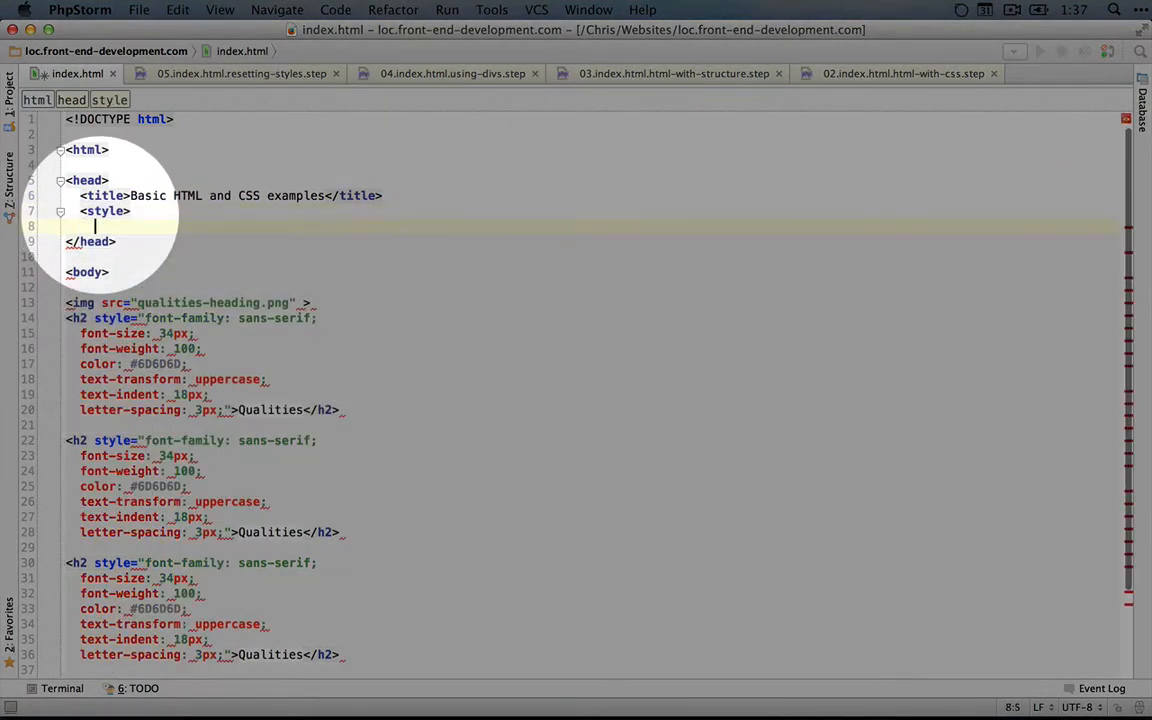
{"action": "type", "text": "</style>"}
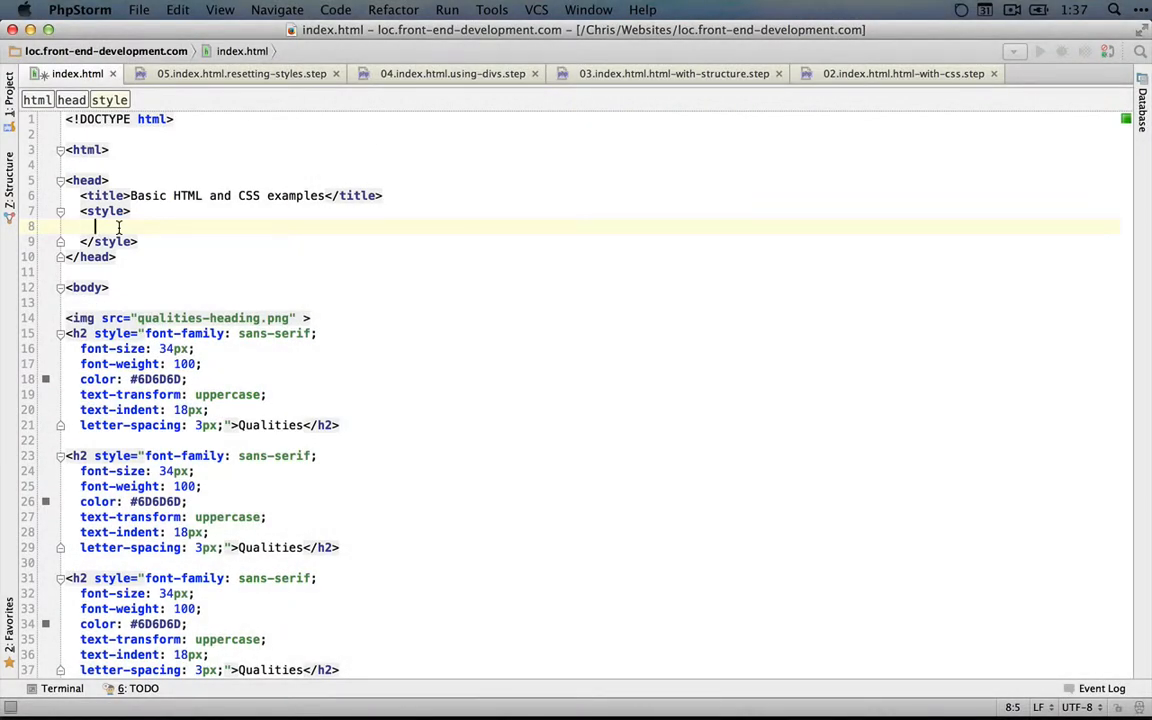
{"action": "type", "text": "h2 {"}
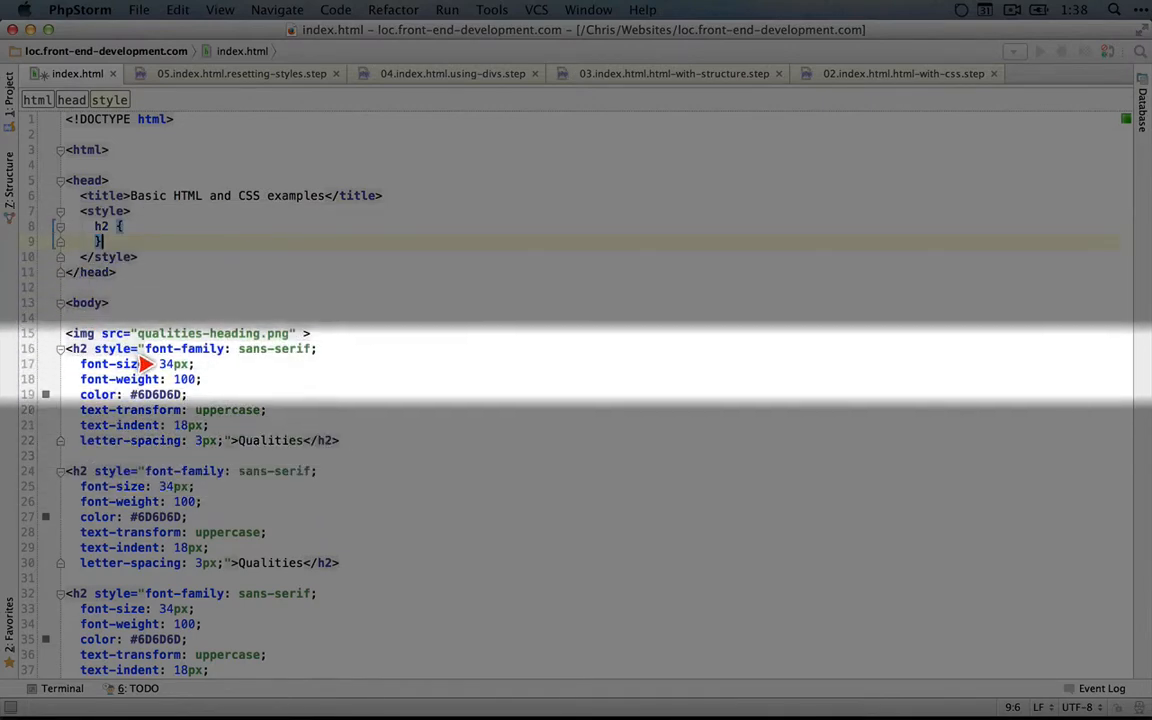
Step: Cut the heading declarations into the h2 rule, delete all three style attributes, and verify in Chrome
{"action": "left_click_drag", "start_coordinate": [146, 348], "coordinate": [224, 440]}
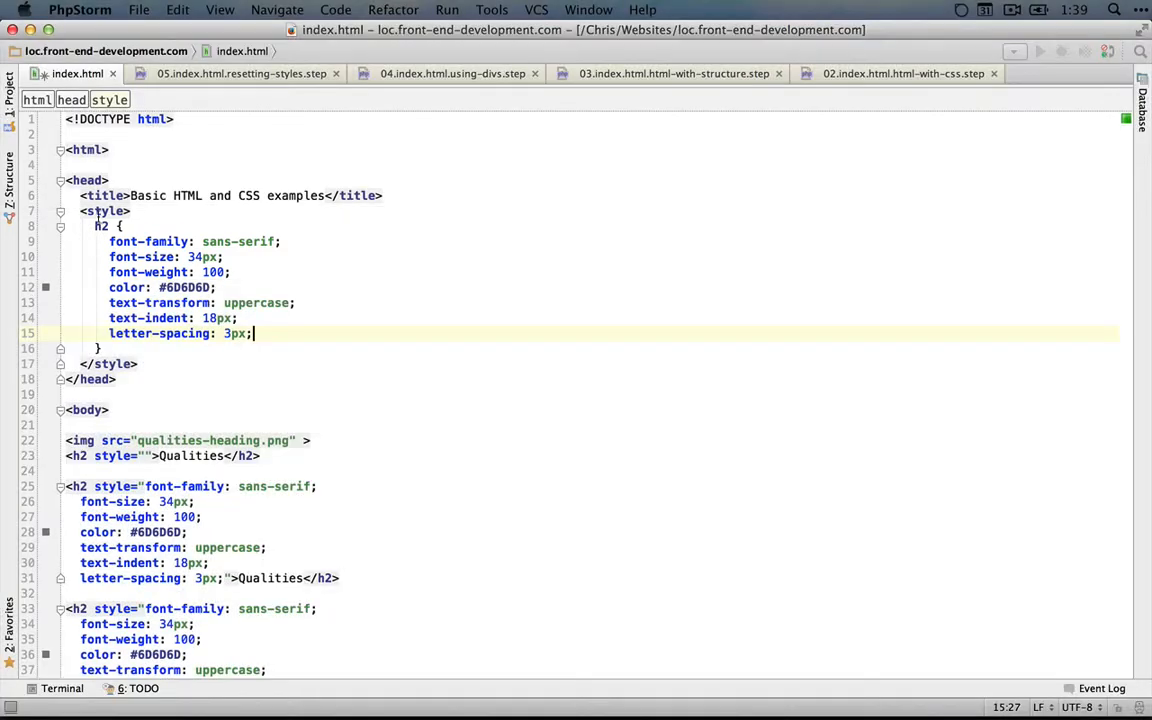
{"action": "left_click", "coordinate": [84, 486]}
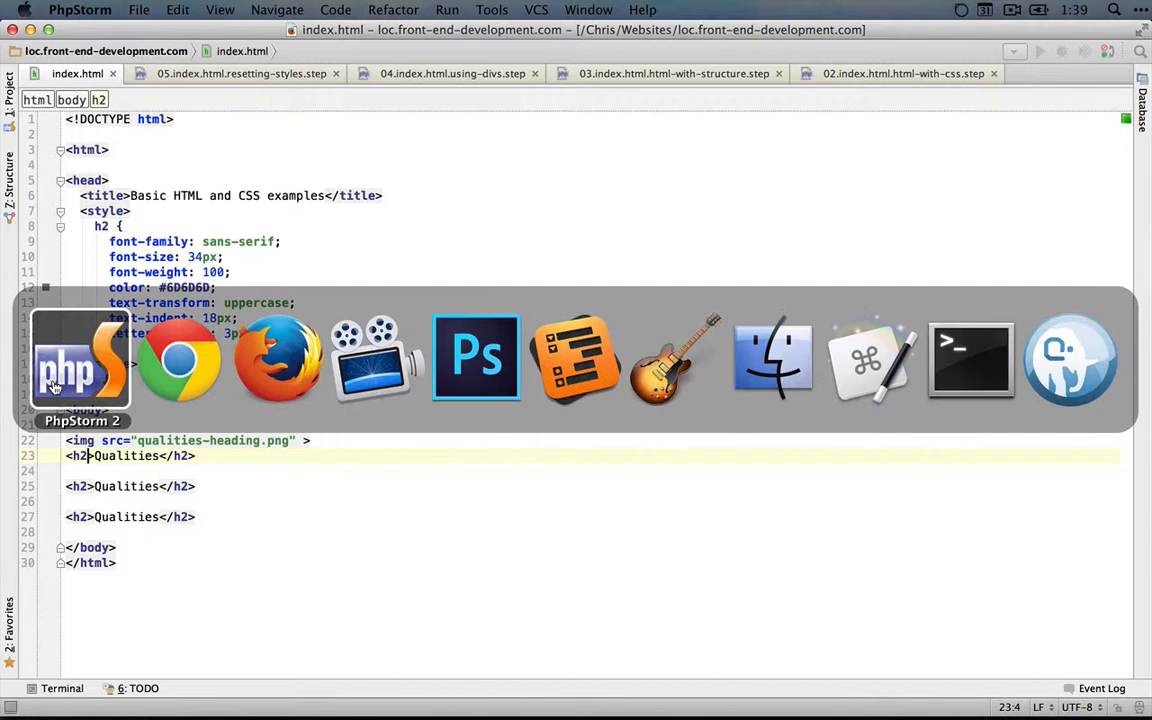
{"action": "left_click", "coordinate": [178, 360]}
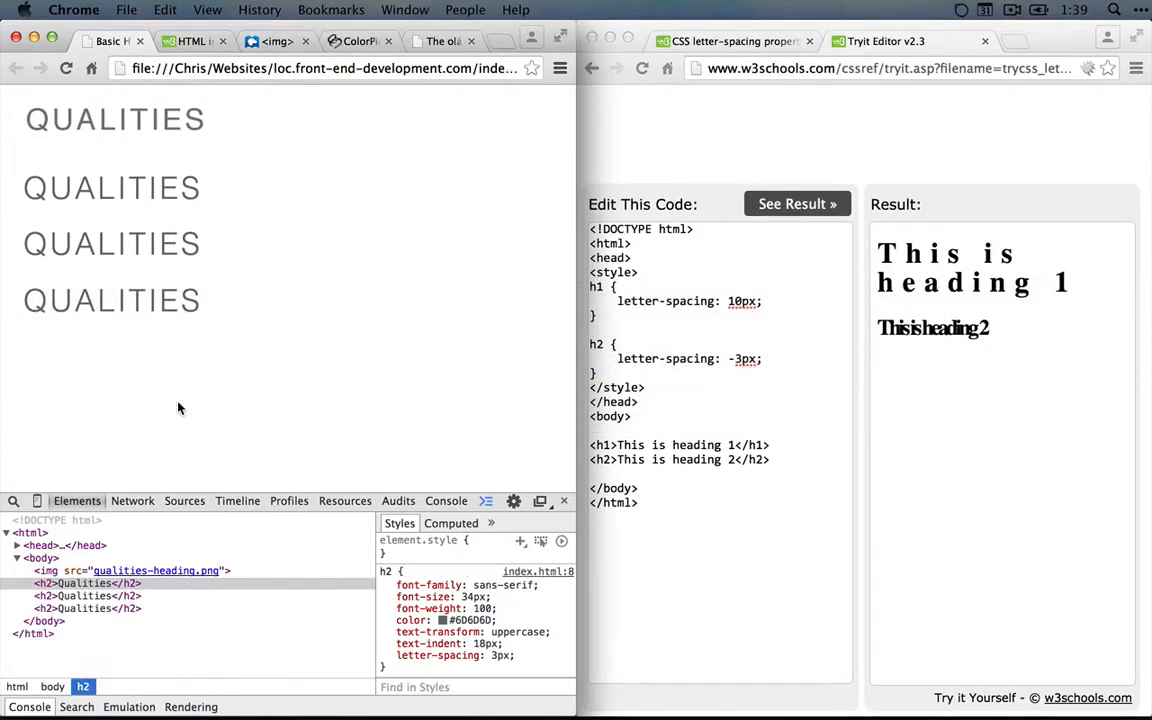